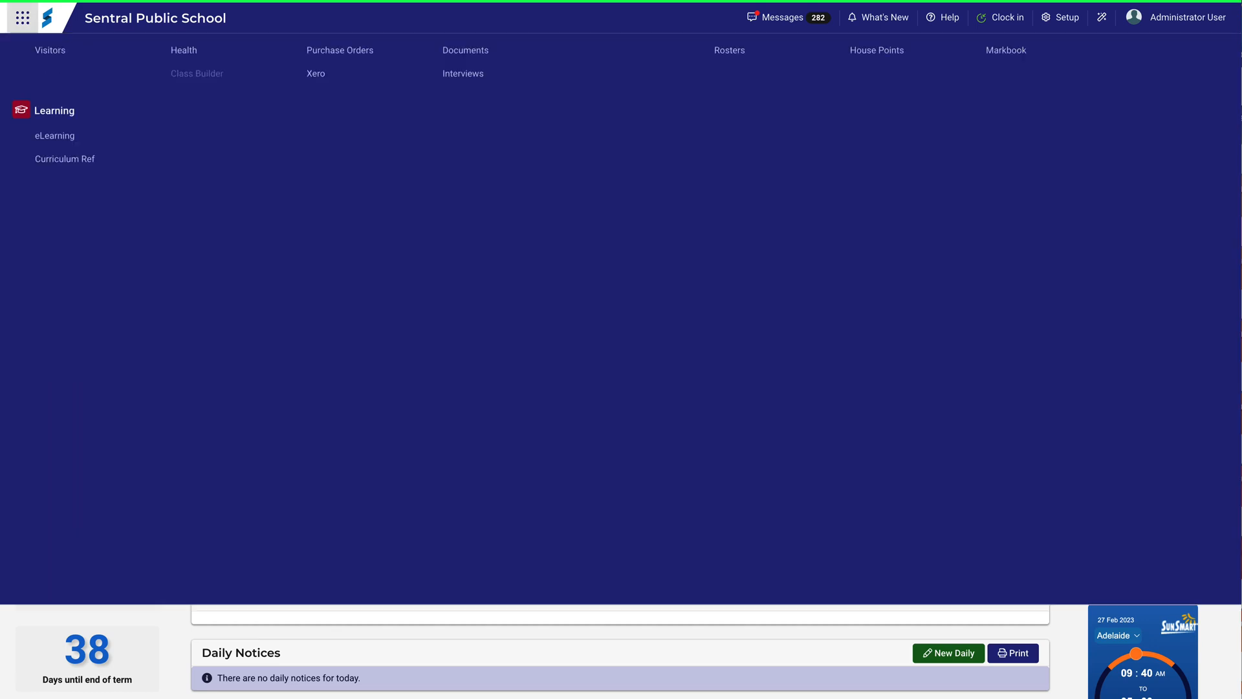
Navigate via the modules menu to Insights > Profiles, then Setup > Profiles Setup
{"action": "left_click", "coordinate": [22, 18]}
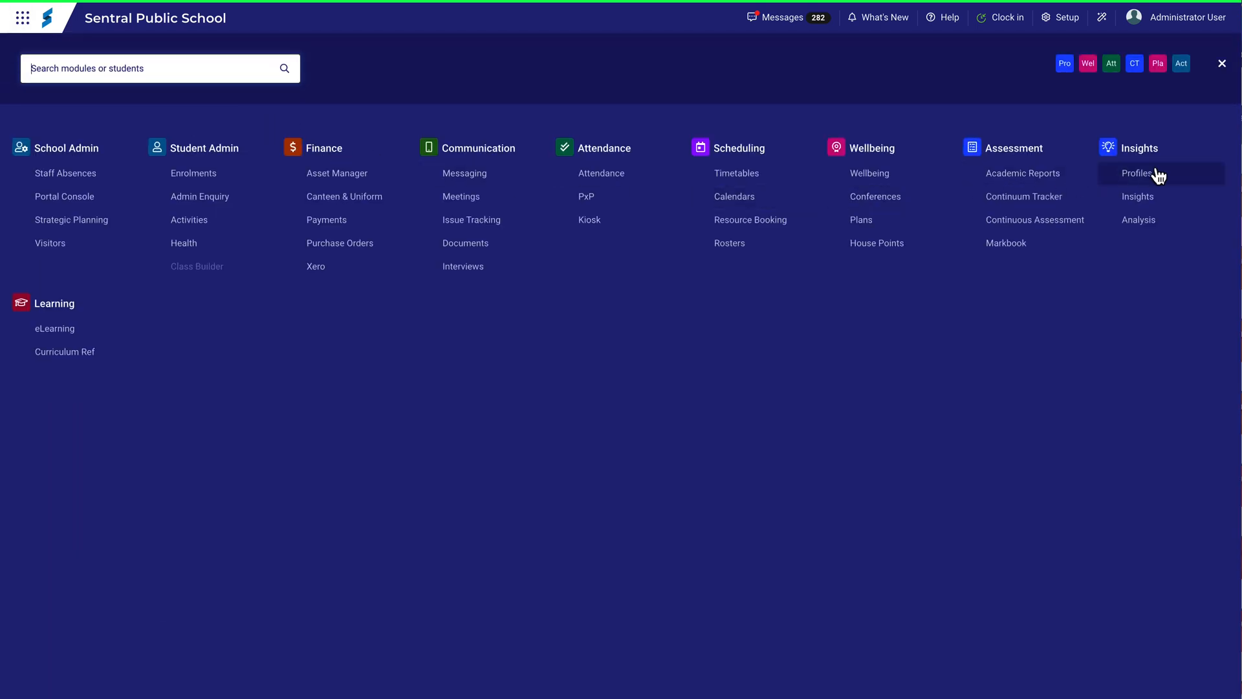
{"action": "left_click", "coordinate": [1137, 173]}
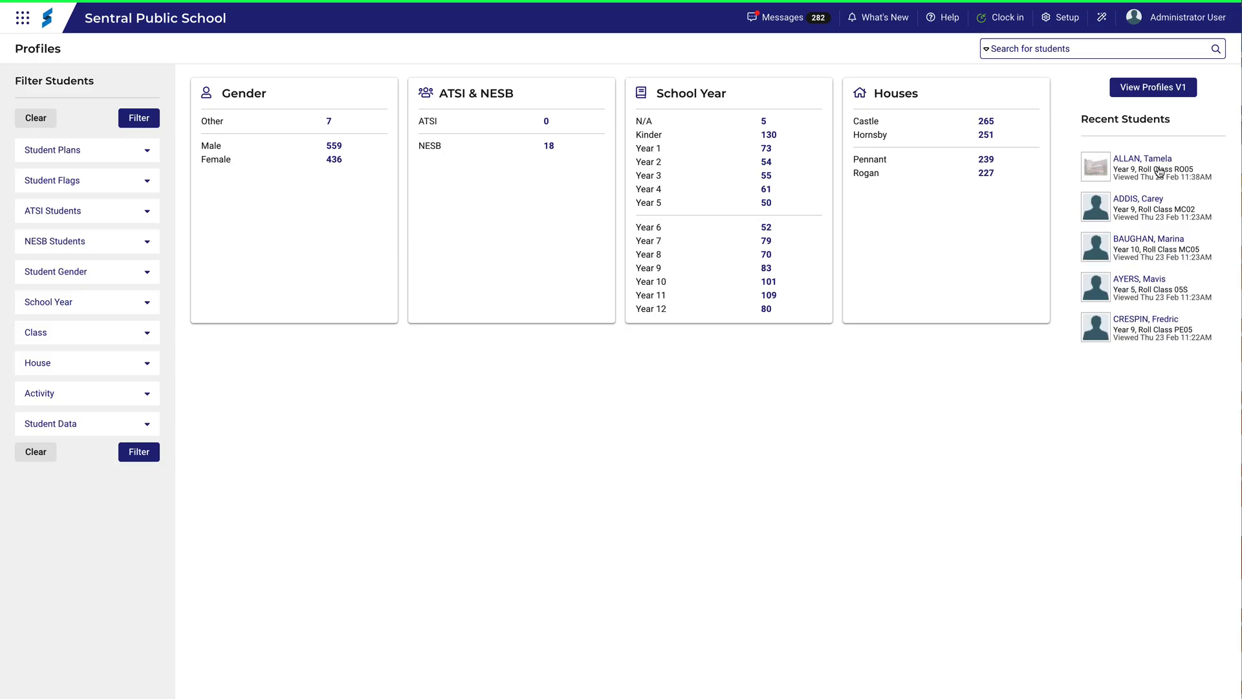
{"action": "left_click", "coordinate": [1065, 17]}
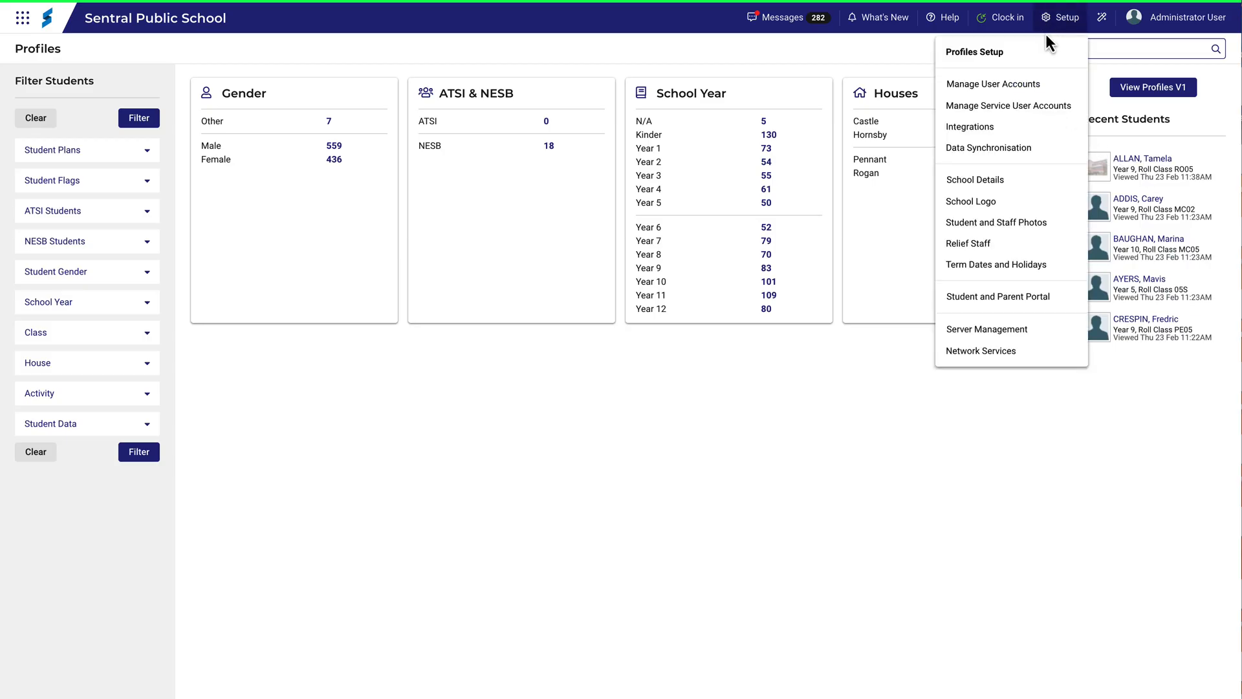
{"action": "left_click", "coordinate": [974, 51]}
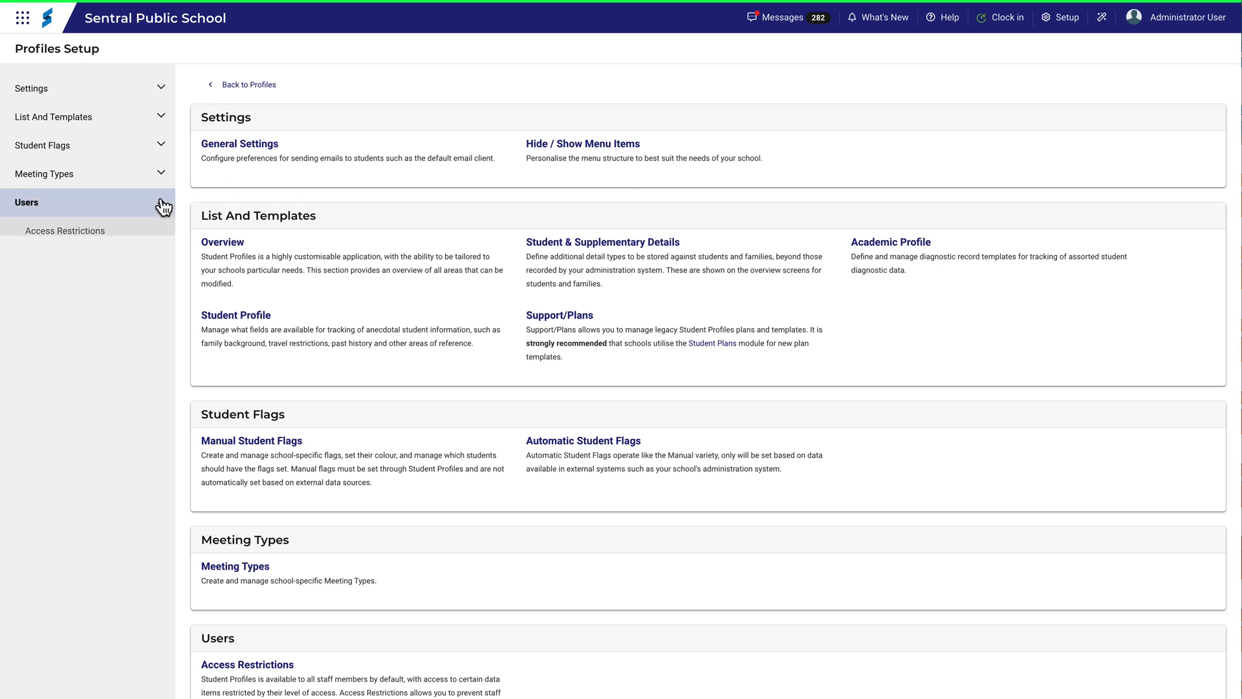
Set Access Restrictions to limit teacher access by roll class, class or scholastic year and save
{"action": "left_click", "coordinate": [65, 231]}
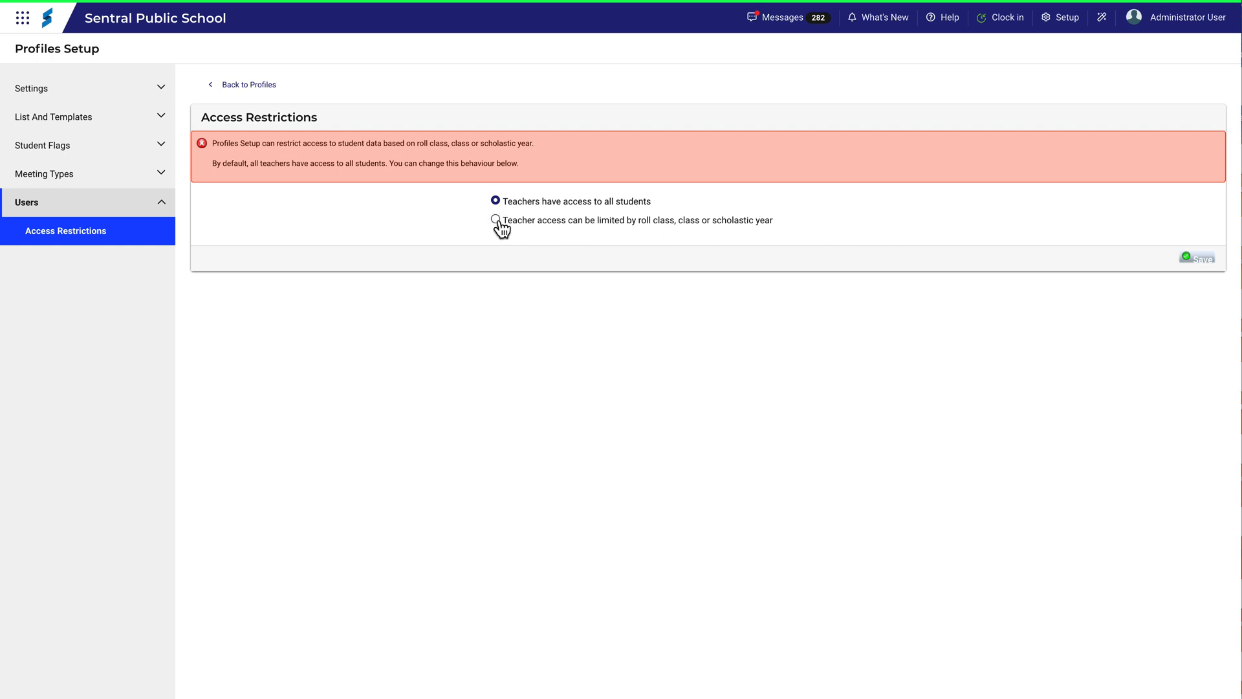
{"action": "left_click", "coordinate": [495, 219]}
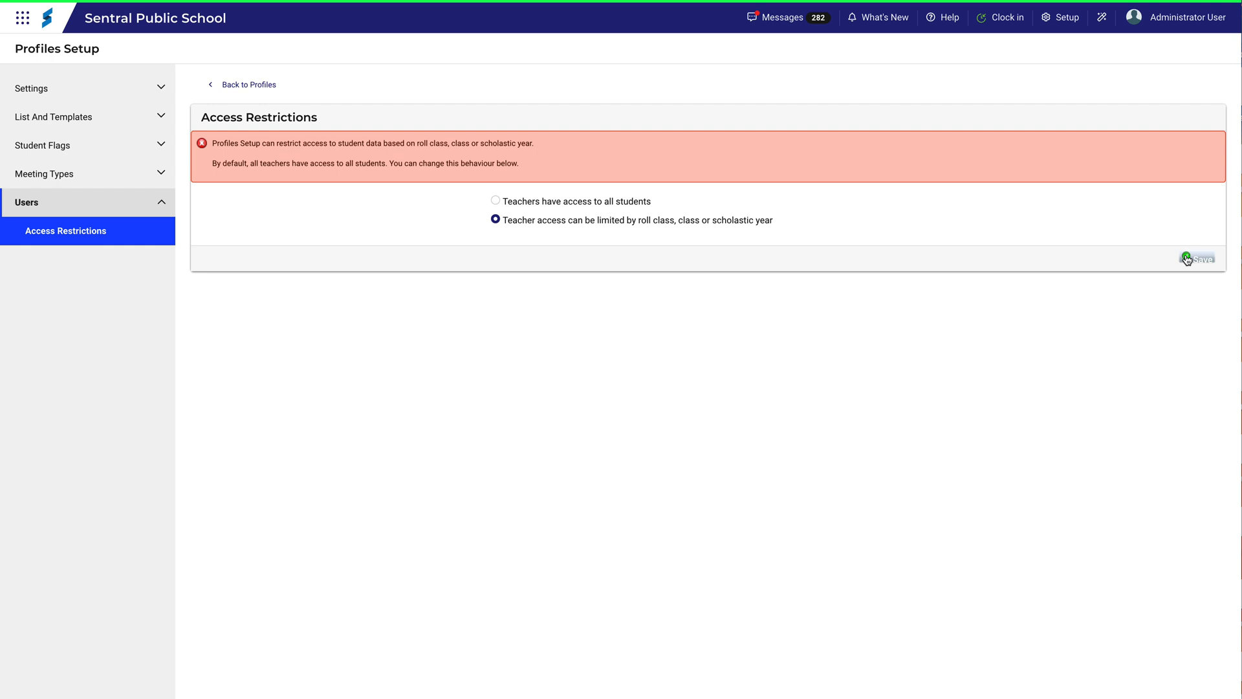
{"action": "left_click", "coordinate": [1198, 257]}
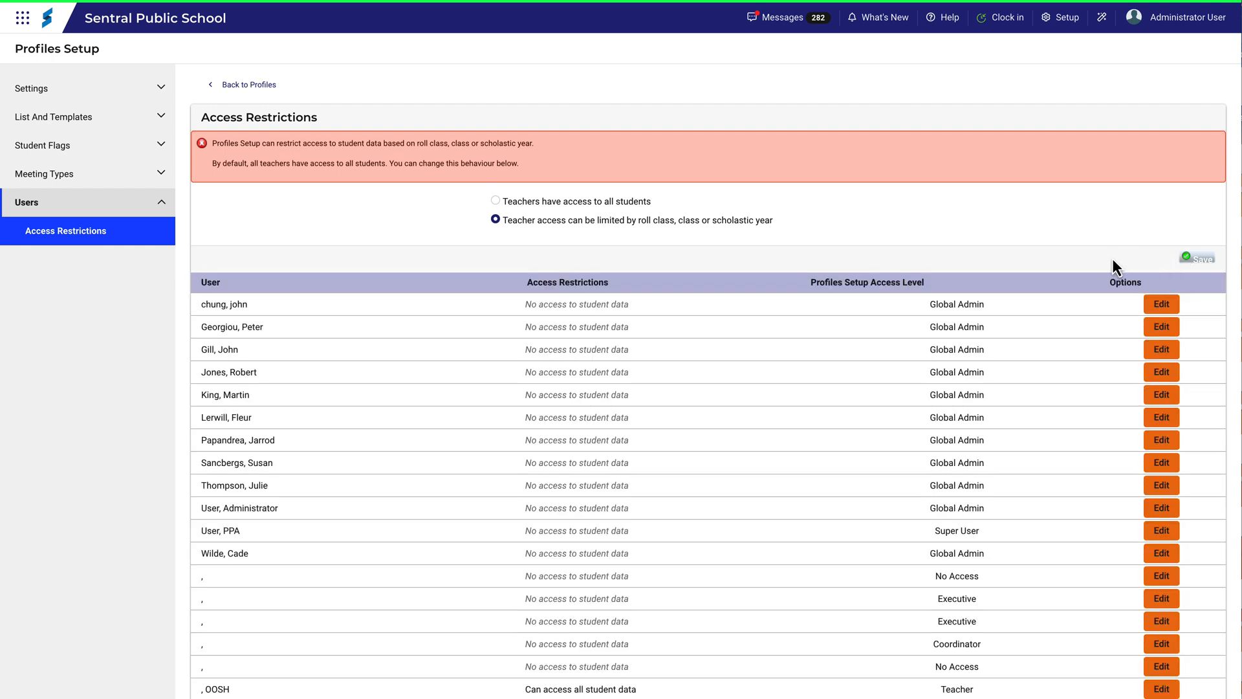
{"action": "mouse_move", "coordinate": [1114, 261]}
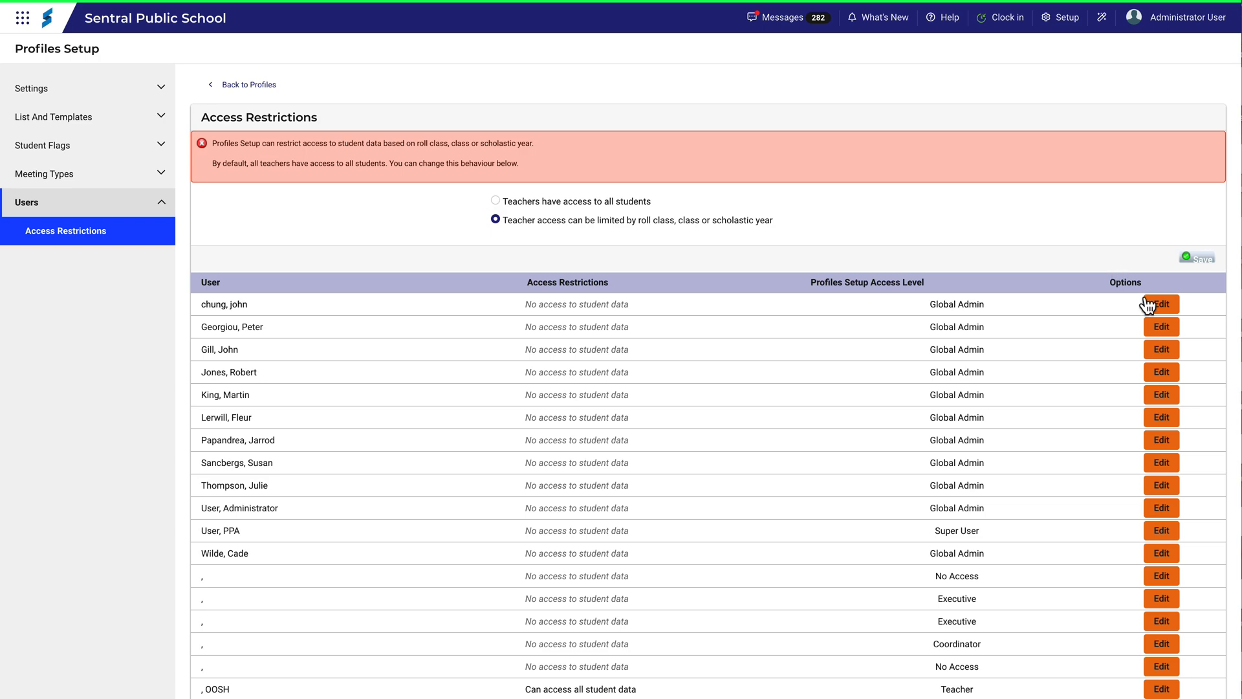
{"action": "left_click", "coordinate": [1161, 304]}
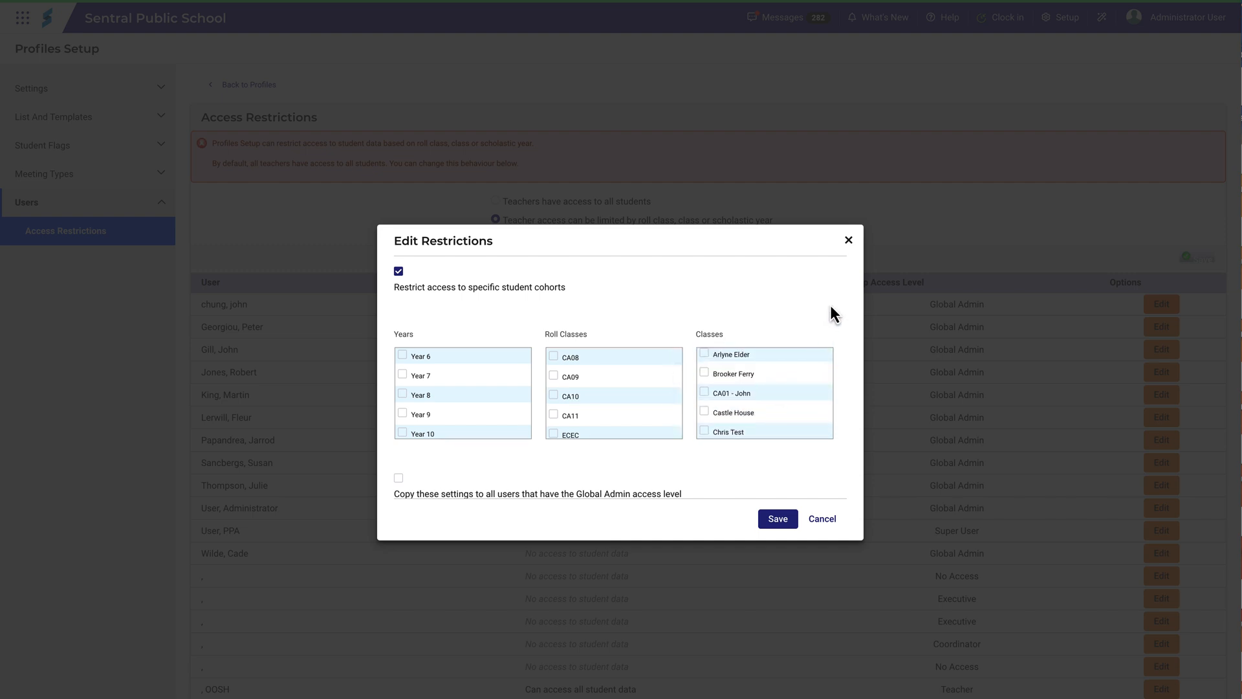
{"action": "mouse_move", "coordinate": [831, 308]}
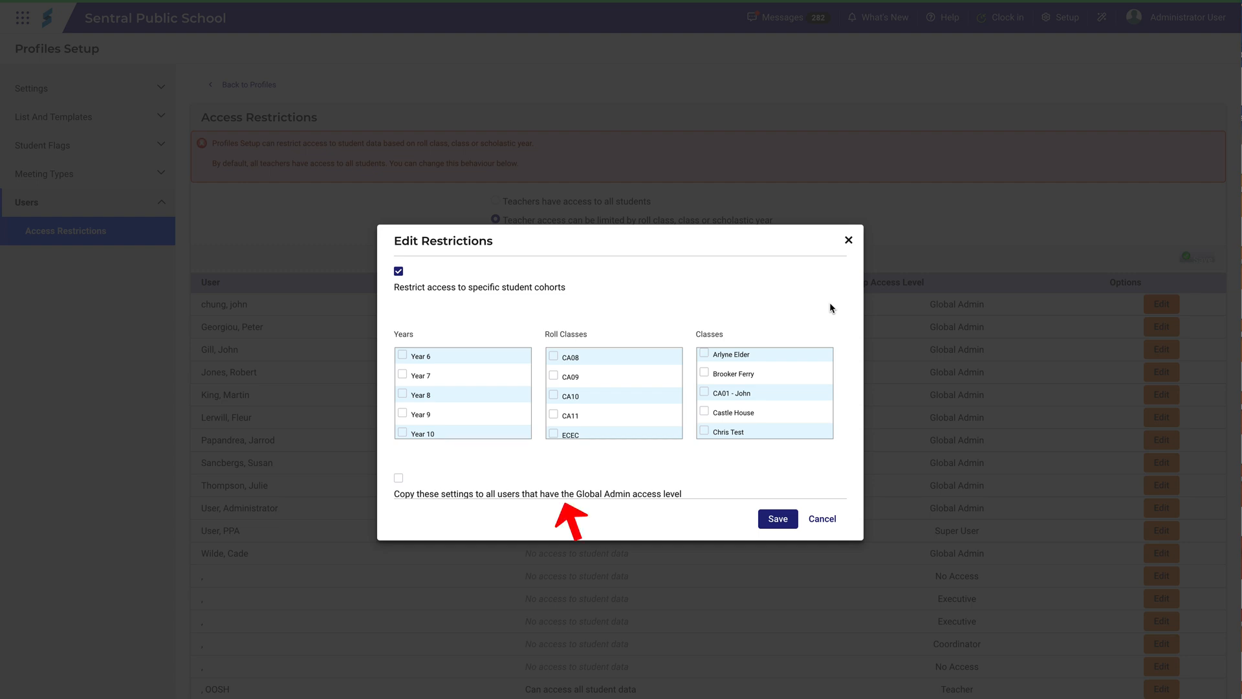
{"action": "mouse_move", "coordinate": [848, 393]}
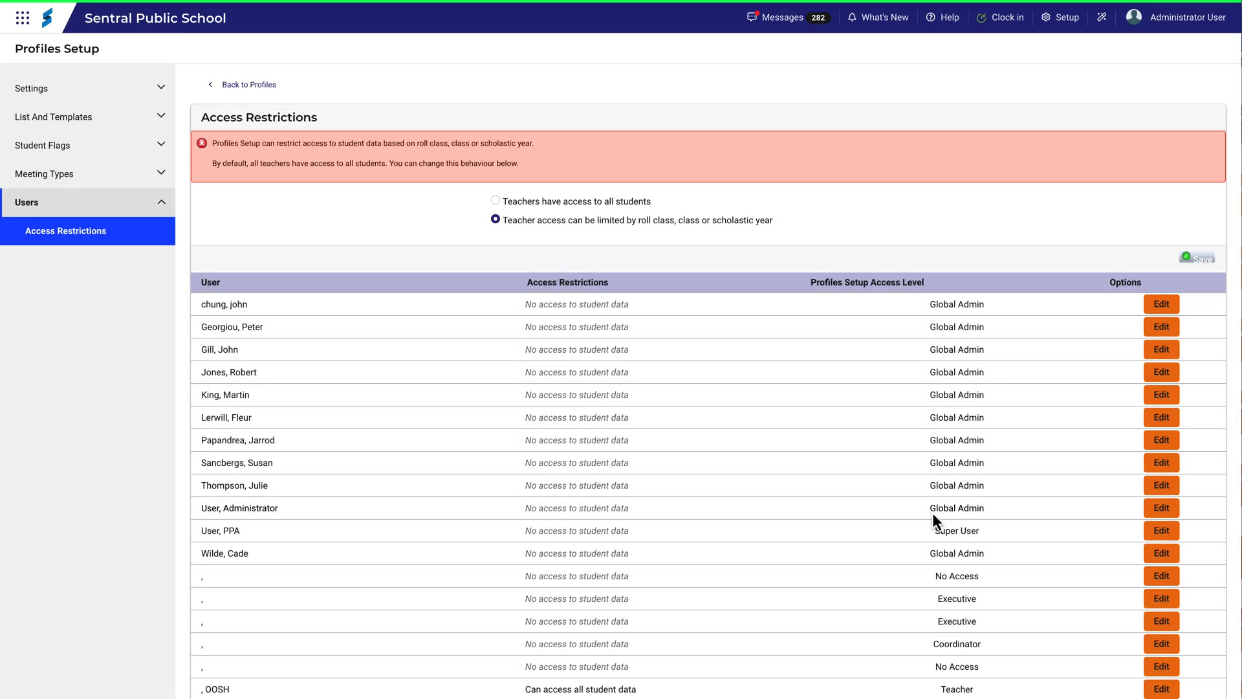
Edit restrictions for a Teacher-level user further down the users table
{"action": "scroll", "scroll_direction": "down", "scroll_amount": 3}
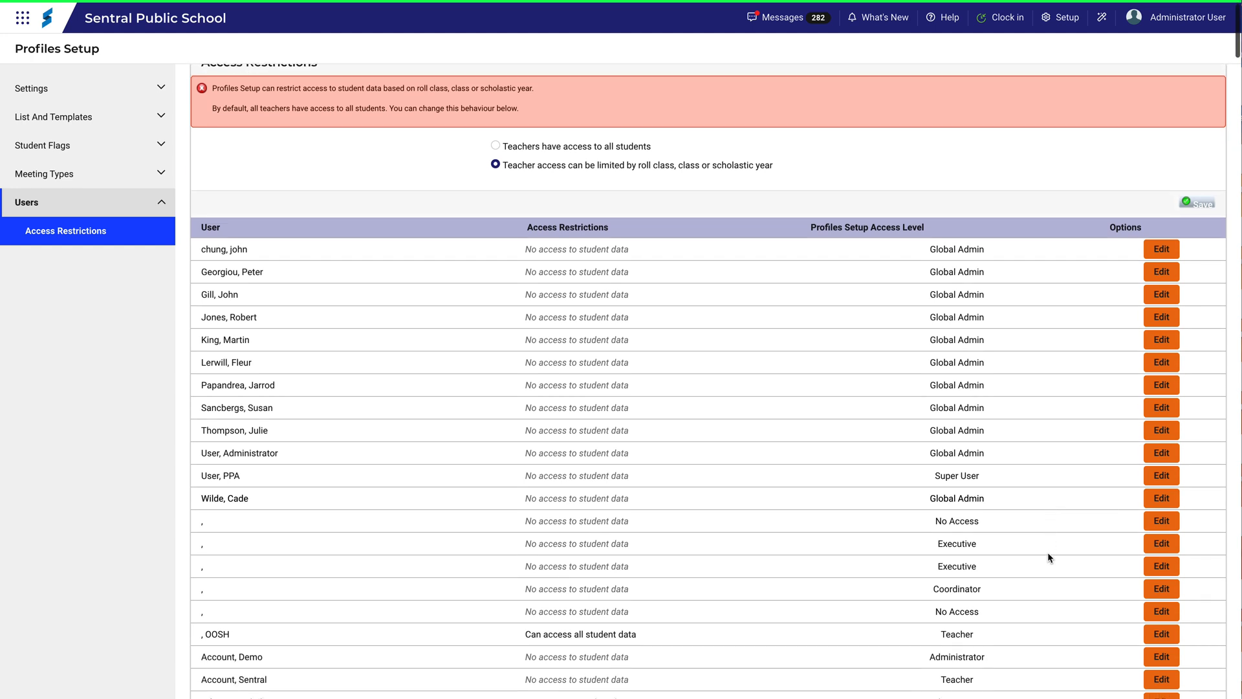
{"action": "scroll", "scroll_direction": "down", "scroll_amount": 3}
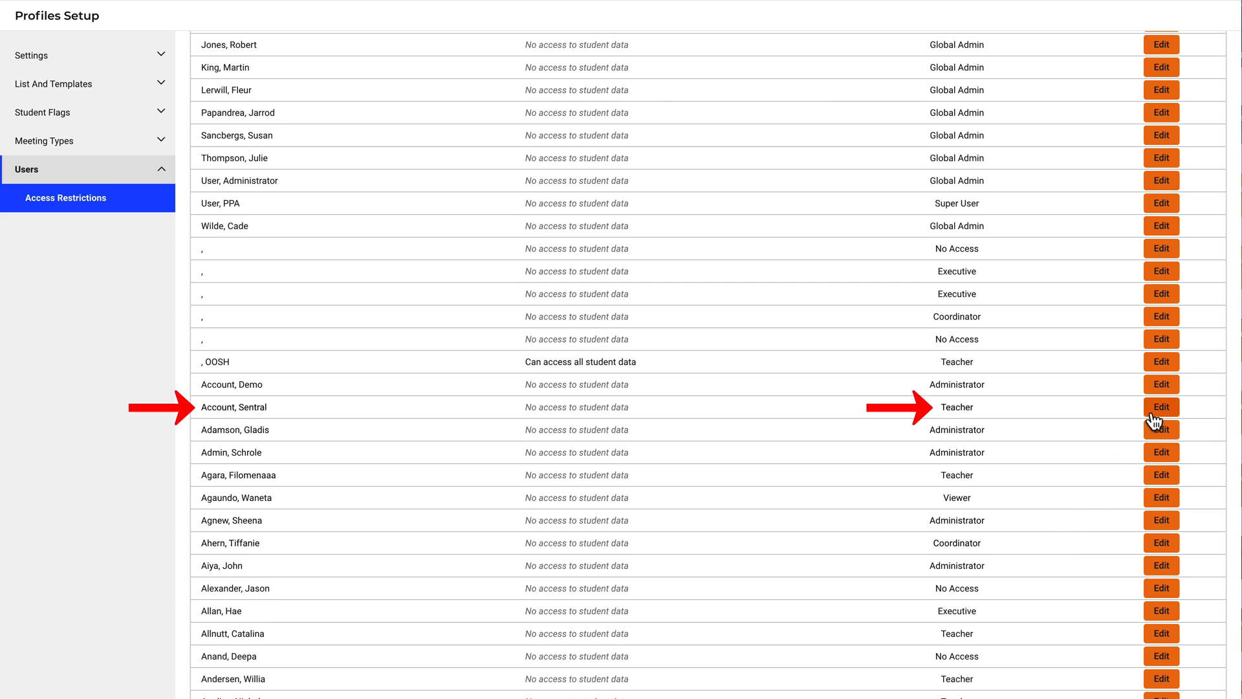
{"action": "left_click", "coordinate": [1161, 406]}
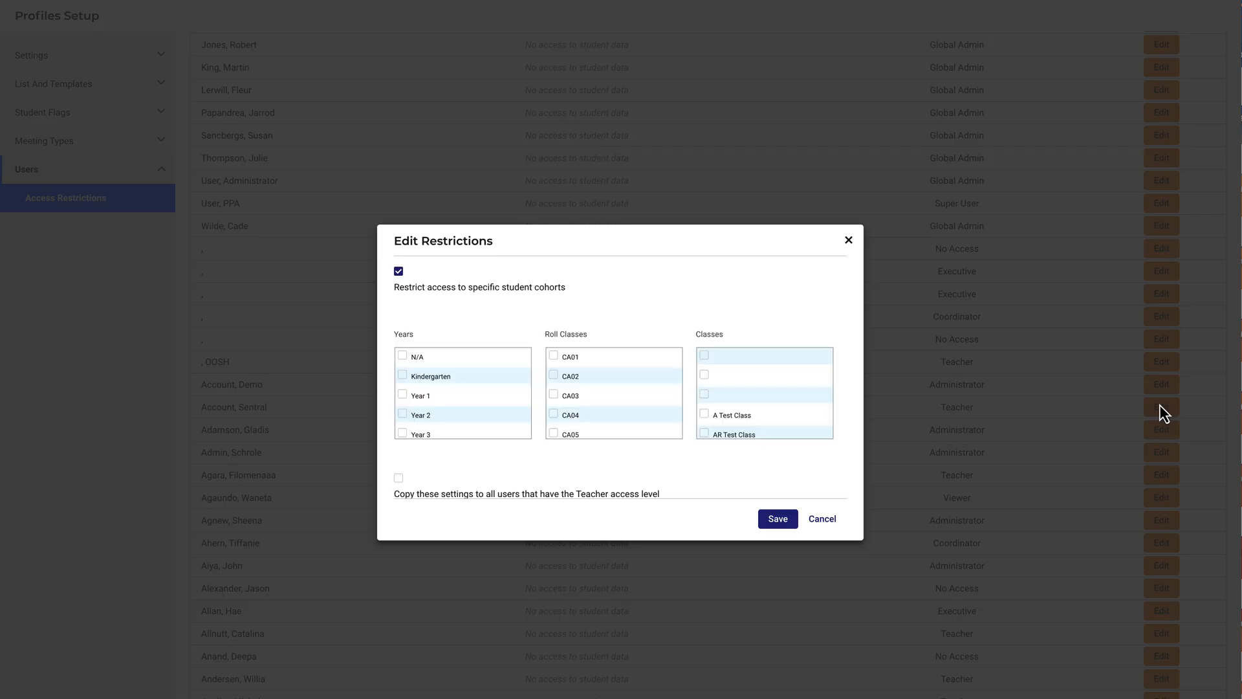
{"action": "mouse_move", "coordinate": [844, 473]}
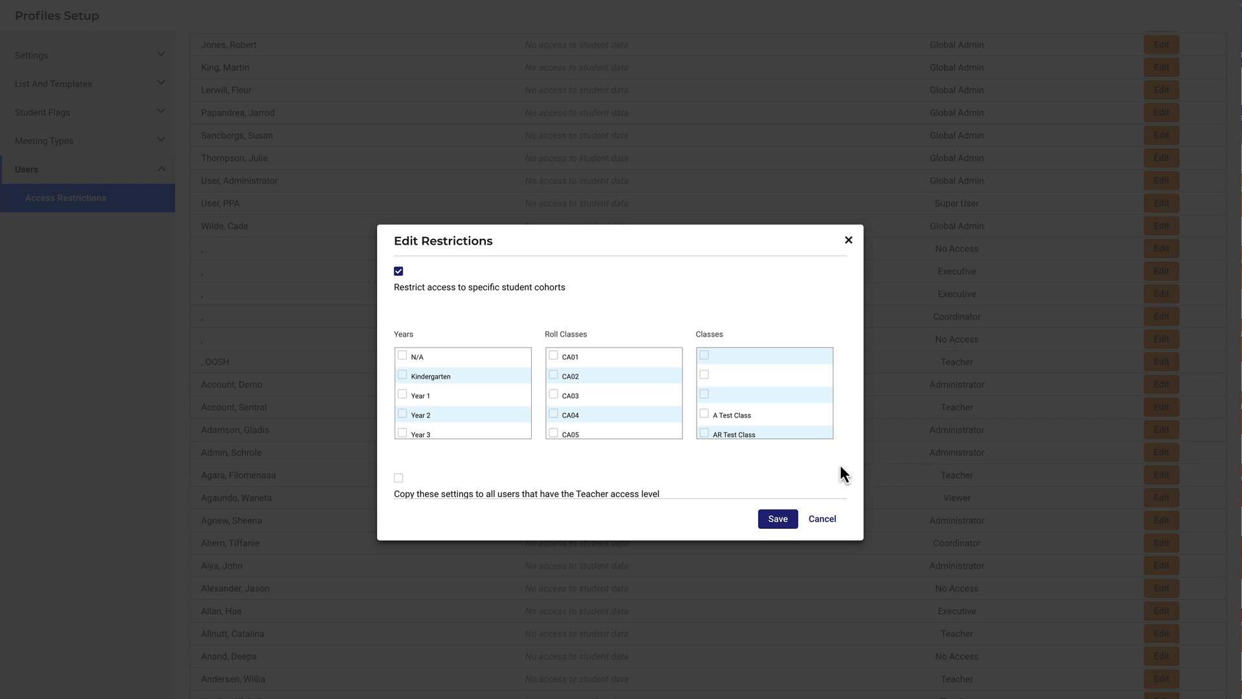